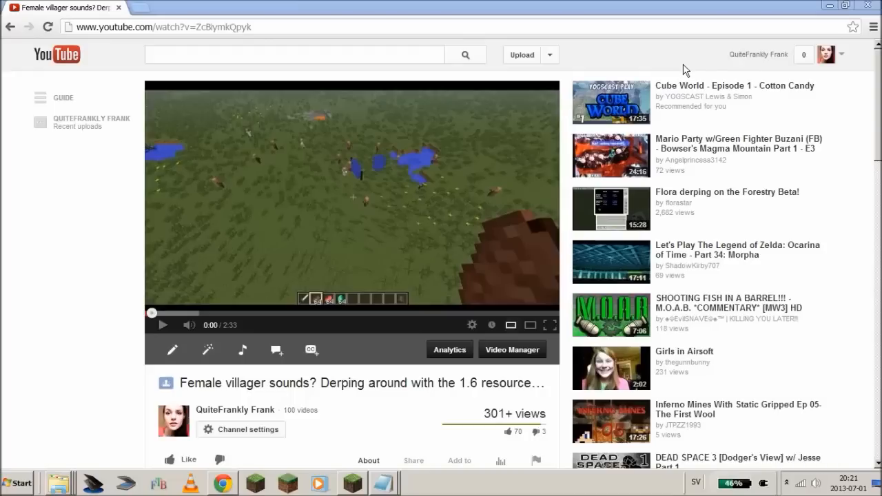
{"action": "mouse_move", "coordinate": [454, 229]}
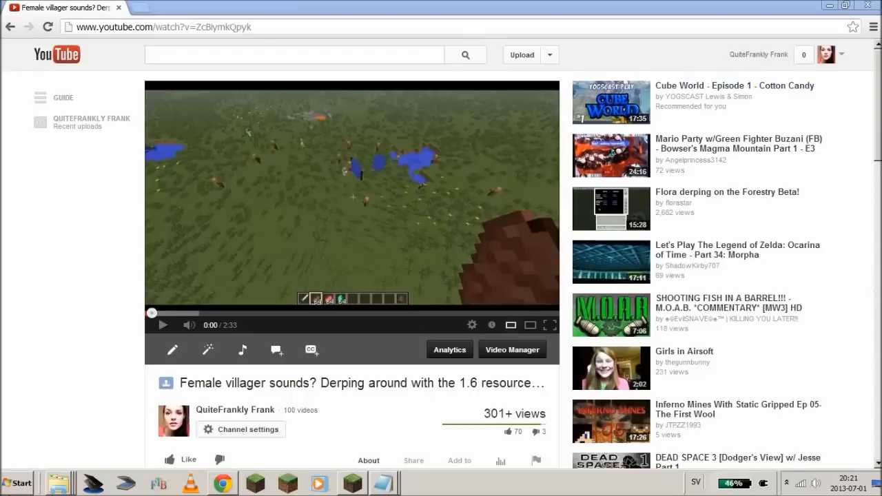
- Search %appdata% from the Start menu and open the Roaming folder from the results
{"action": "left_click", "coordinate": [21, 483]}
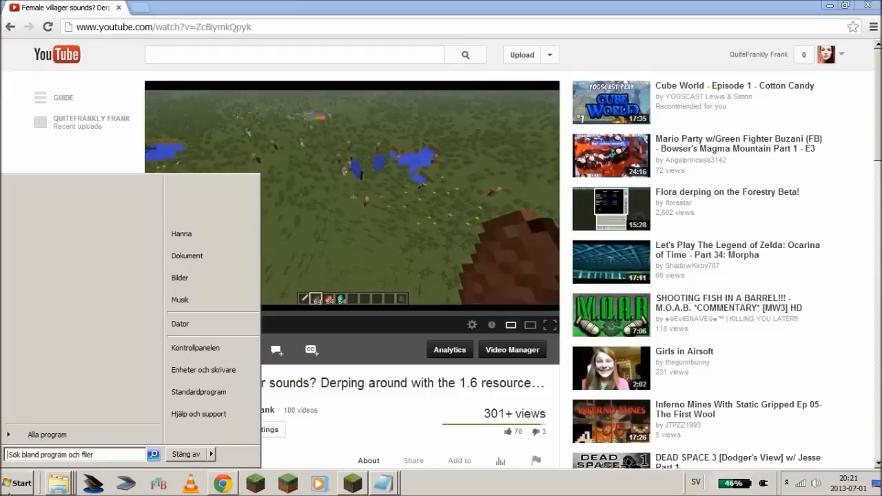
{"action": "type", "text": "%appdata%"}
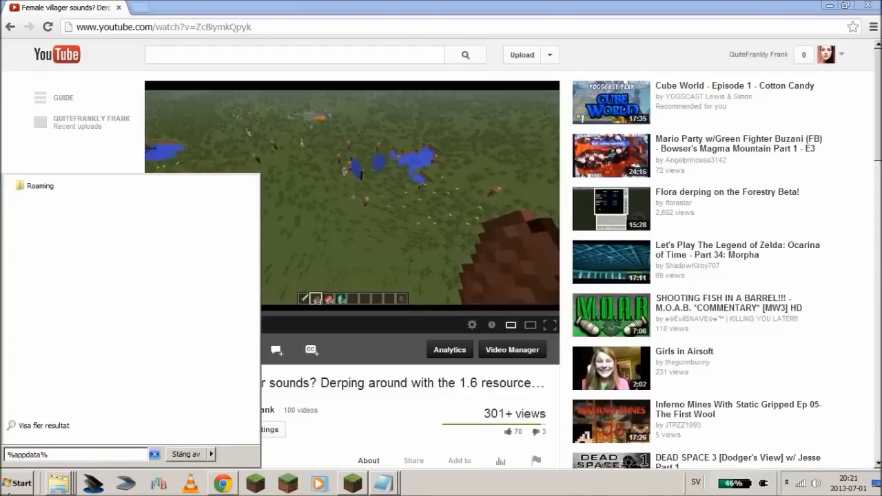
{"action": "left_click", "coordinate": [47, 195]}
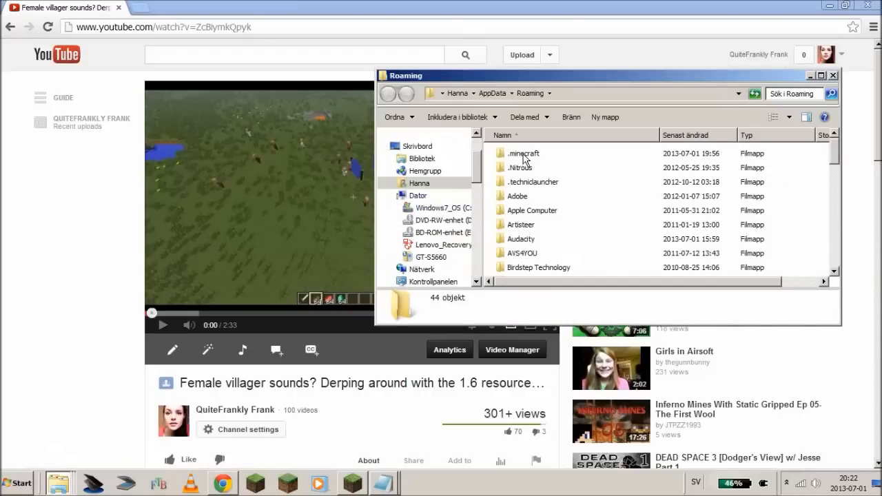
- Inside .minecraft's resourcepacks folder, create a new folder named Awesome pack
{"action": "double_click", "coordinate": [524, 153]}
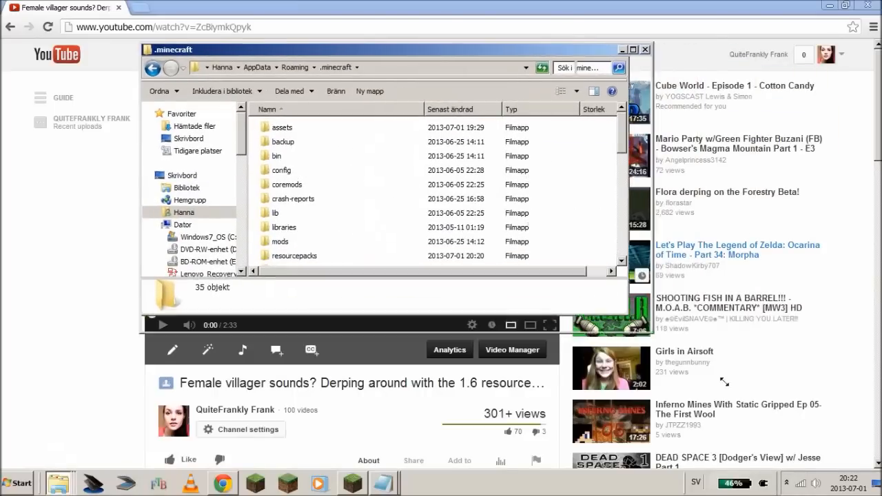
{"action": "left_click", "coordinate": [623, 50]}
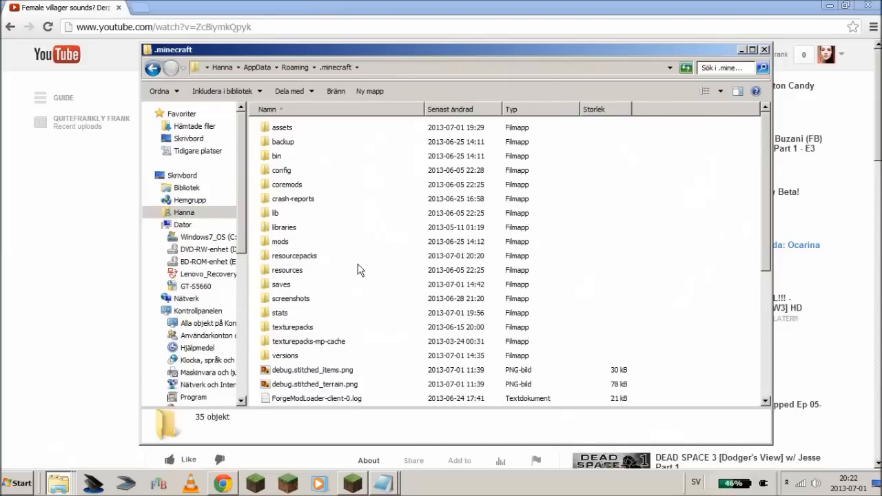
{"action": "mouse_move", "coordinate": [308, 335]}
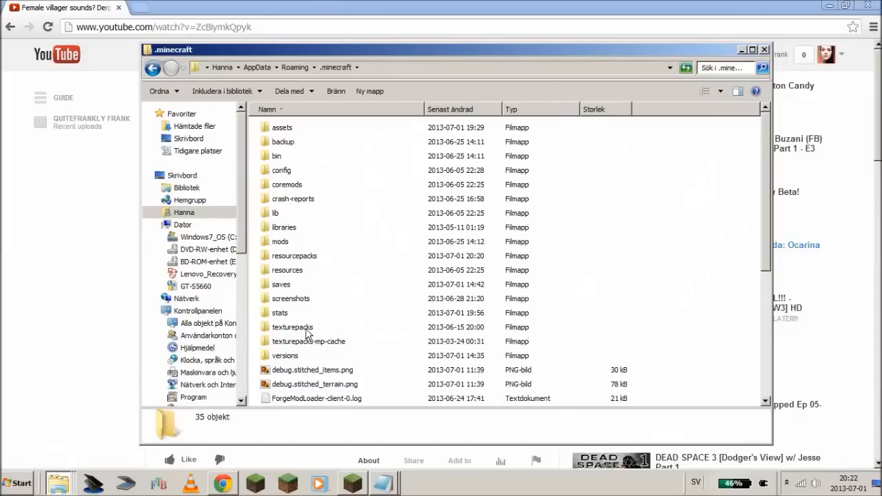
{"action": "left_click", "coordinate": [294, 255]}
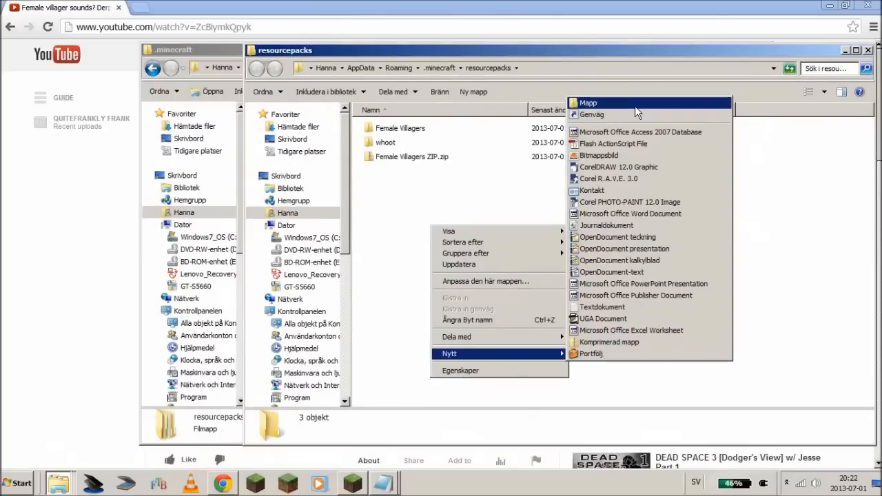
{"action": "left_click", "coordinate": [587, 102]}
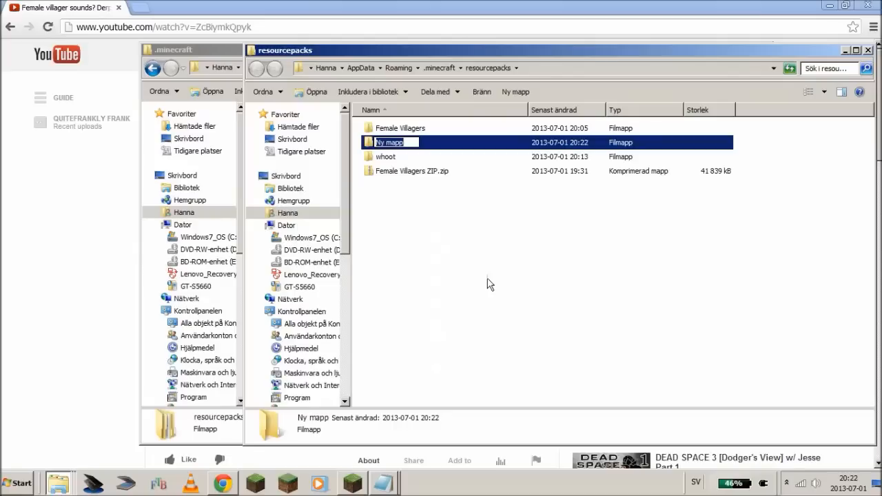
{"action": "type", "text": "Awesome pack"}
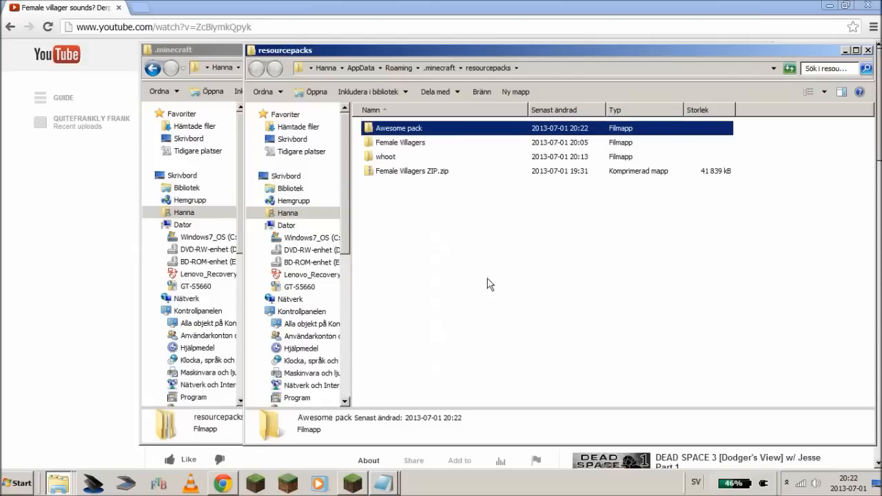
- In the Awesome pack folder, create a new text document and open it in Notepad
{"action": "double_click", "coordinate": [398, 127]}
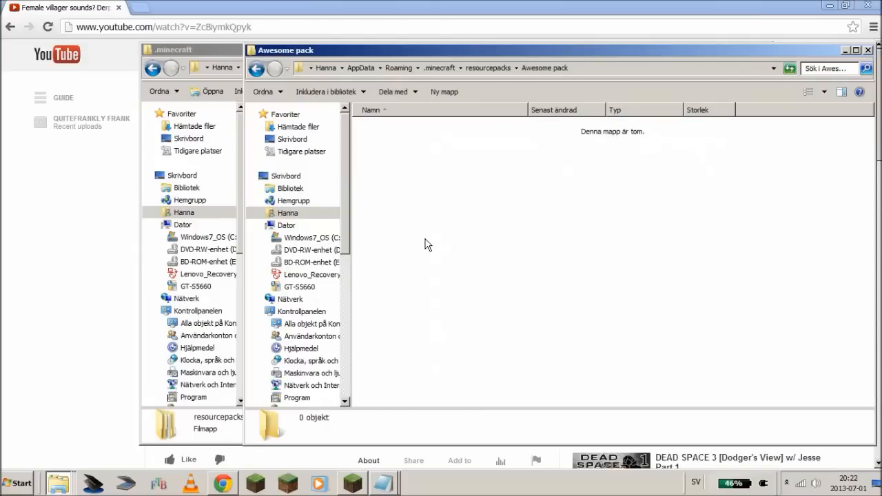
{"action": "right_click", "coordinate": [427, 245]}
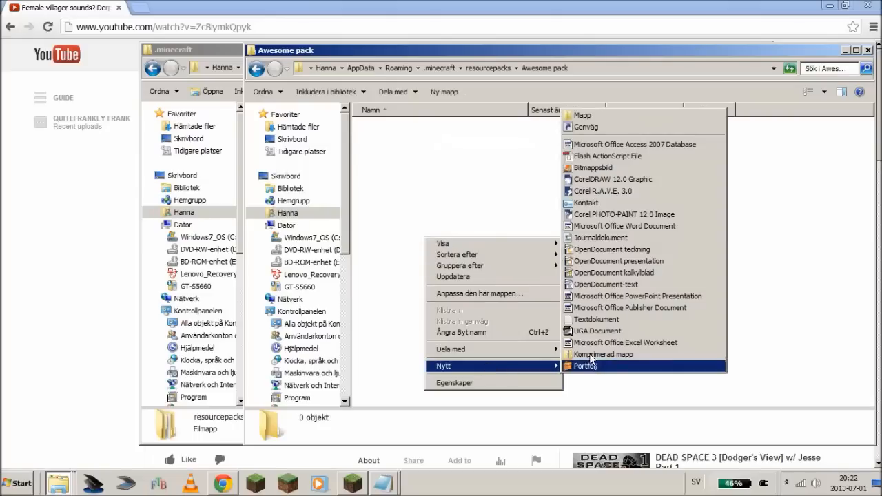
{"action": "left_click", "coordinate": [595, 319]}
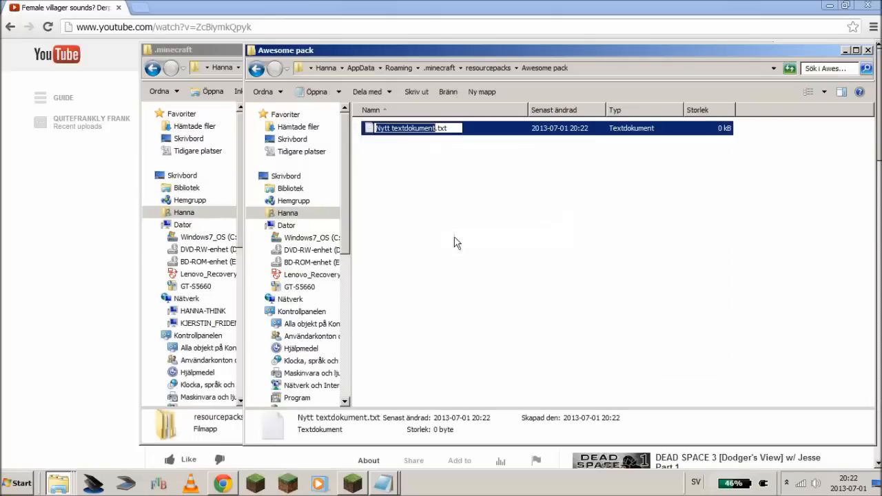
{"action": "double_click", "coordinate": [411, 127]}
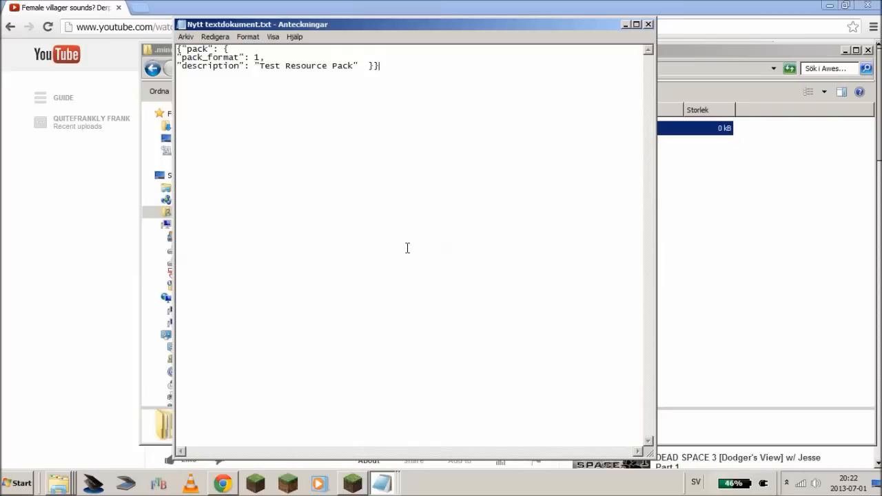
{"action": "mouse_move", "coordinate": [647, 25]}
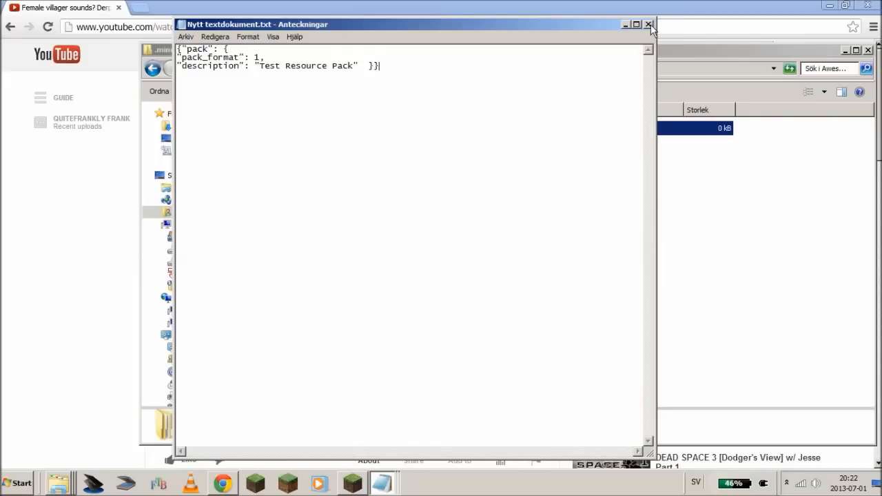
{"action": "mouse_move", "coordinate": [648, 25]}
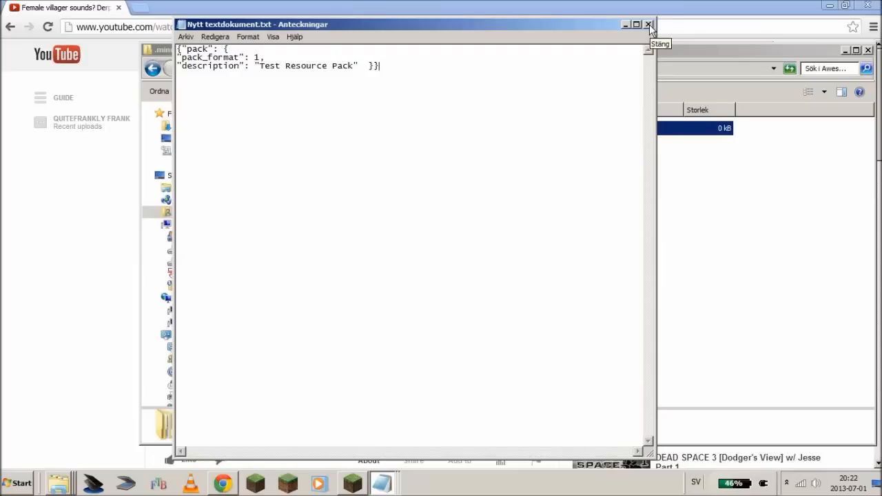
- Close Notepad and save the pack metadata with pack_format 1 and description Test Resource Pack
{"action": "left_click", "coordinate": [648, 25]}
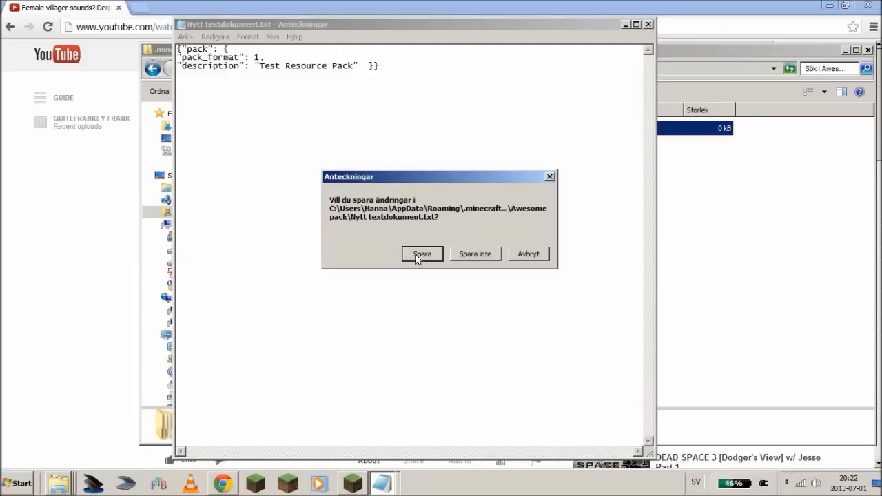
{"action": "left_click", "coordinate": [422, 254]}
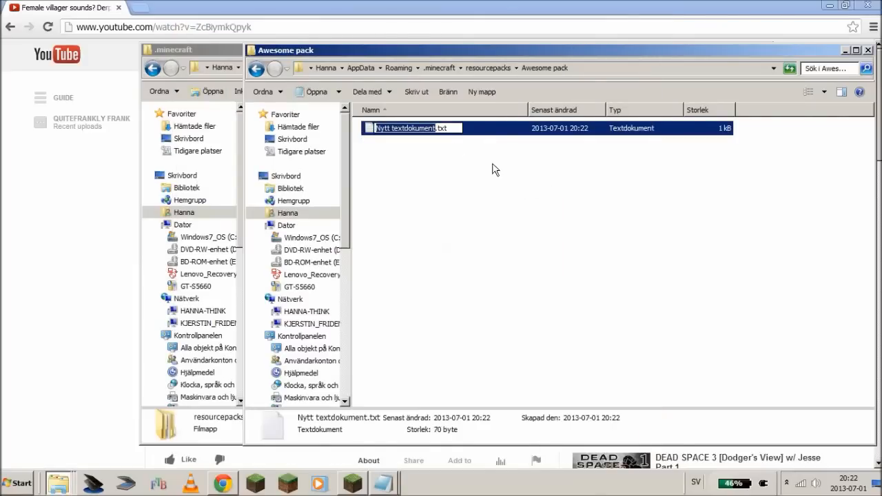
- Rename the text document to pack.mcmeta and accept the extension change
{"action": "type", "text": "pack.mc"}
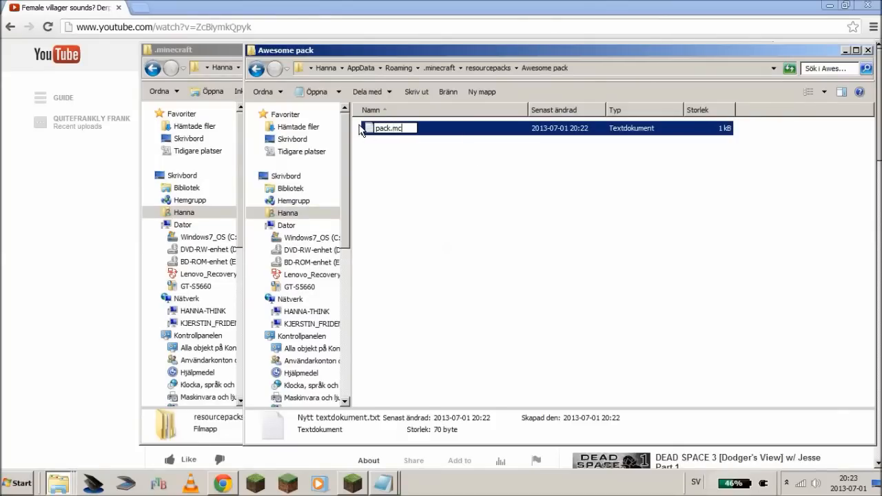
{"action": "key", "text": "Return"}
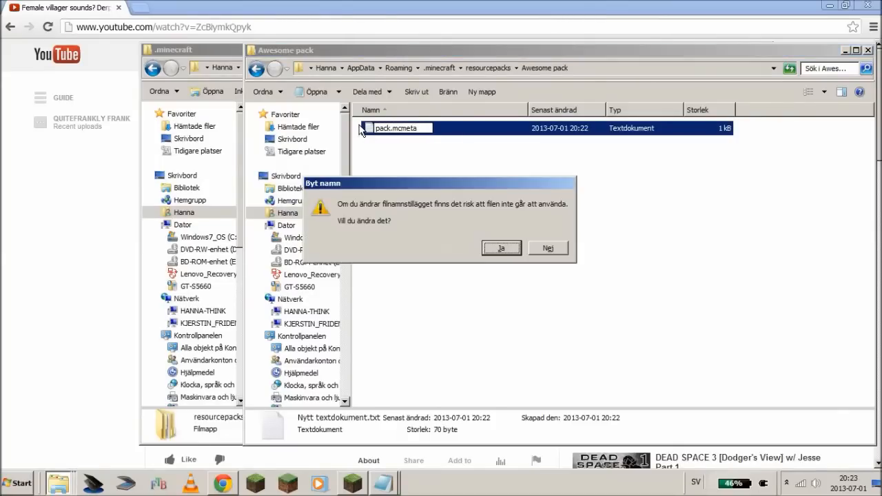
{"action": "left_click", "coordinate": [502, 248]}
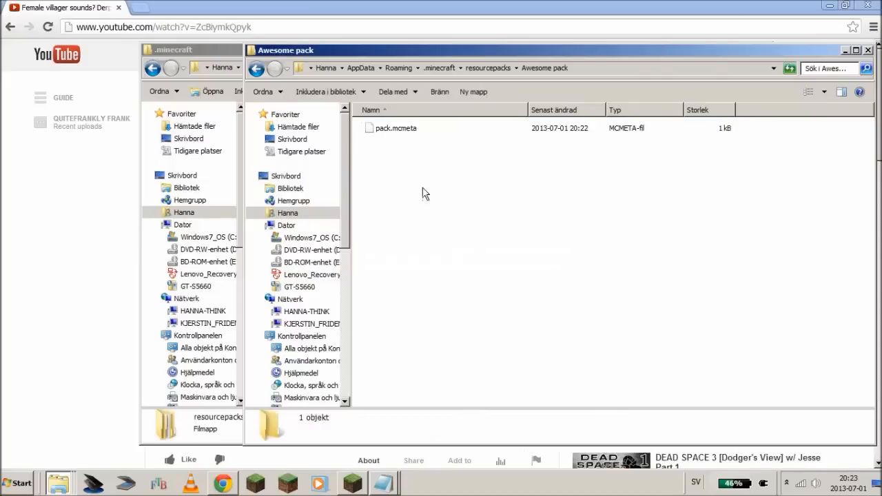
{"action": "mouse_move", "coordinate": [397, 133]}
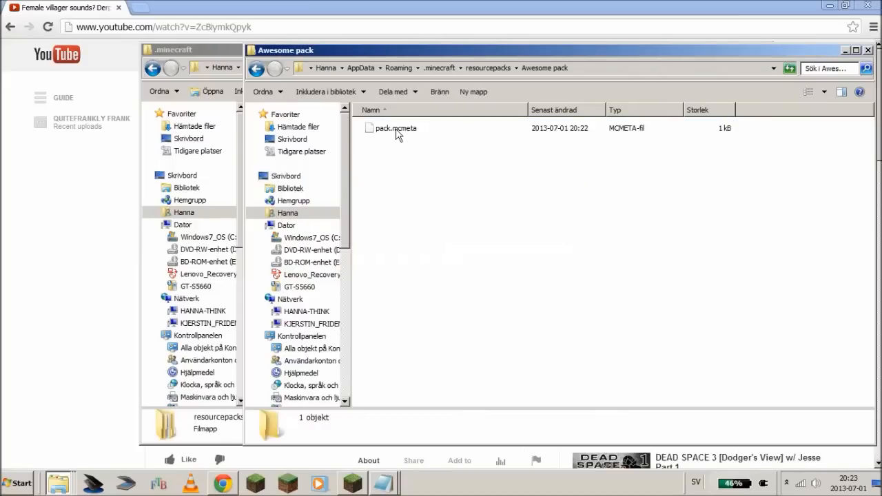
{"action": "mouse_move", "coordinate": [421, 209]}
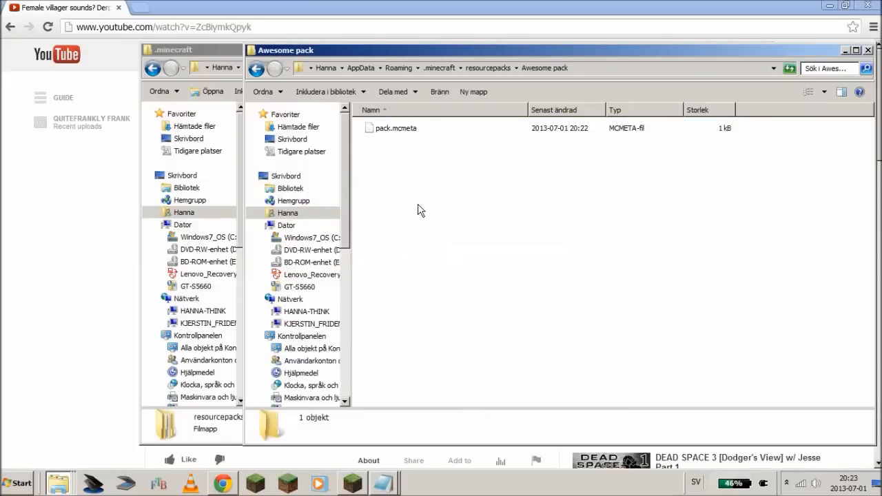
{"action": "mouse_move", "coordinate": [405, 220]}
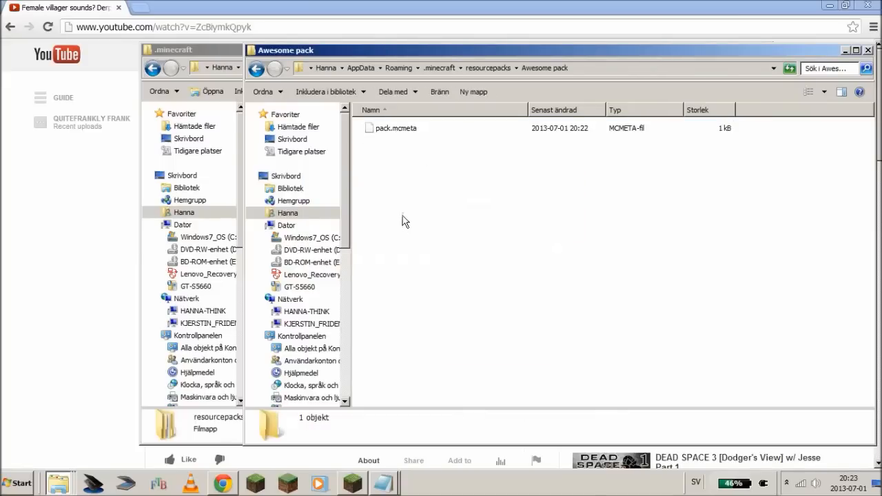
- Create an assets folder with a minecraft folder inside it, and open that minecraft folder
{"action": "right_click", "coordinate": [405, 220]}
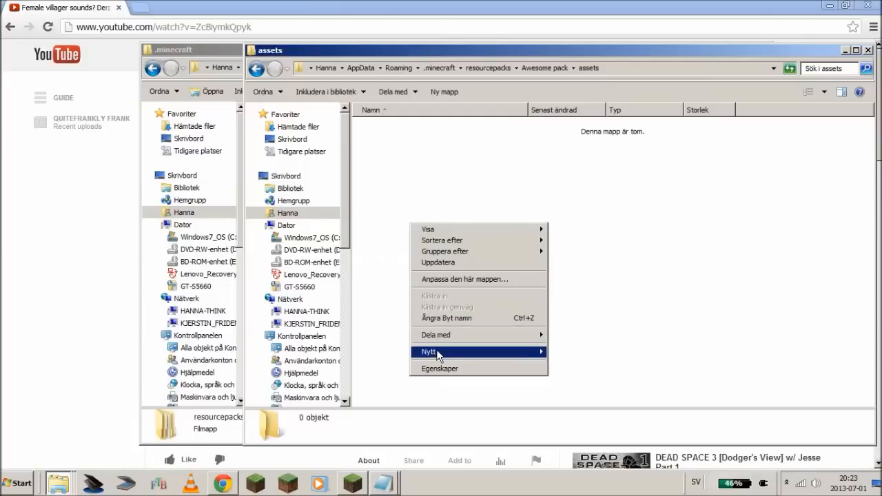
{"action": "left_click", "coordinate": [427, 353]}
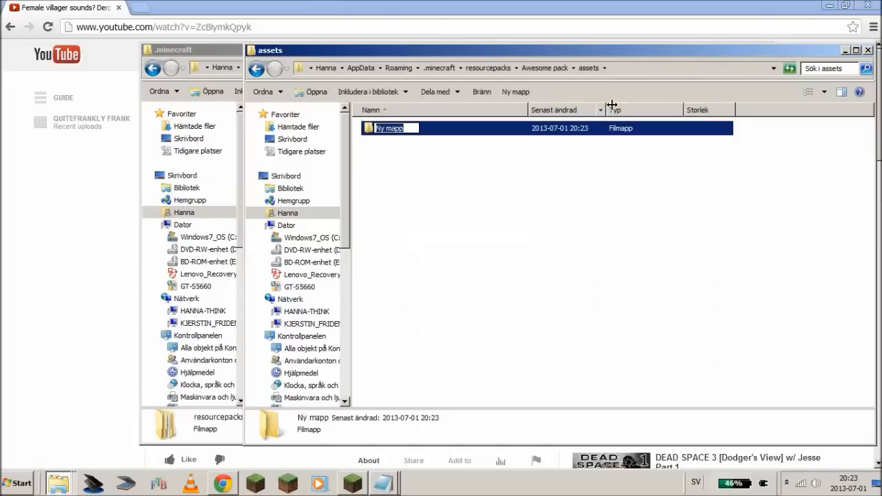
{"action": "type", "text": "minecraft"}
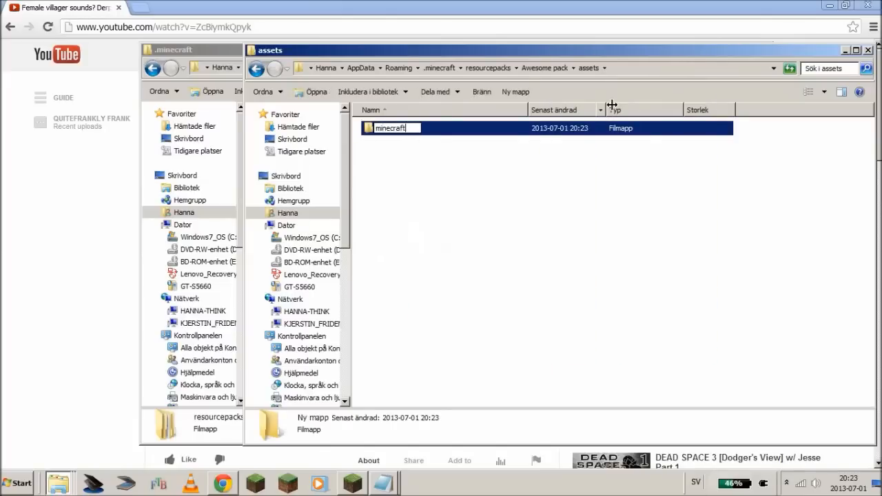
{"action": "double_click", "coordinate": [391, 126]}
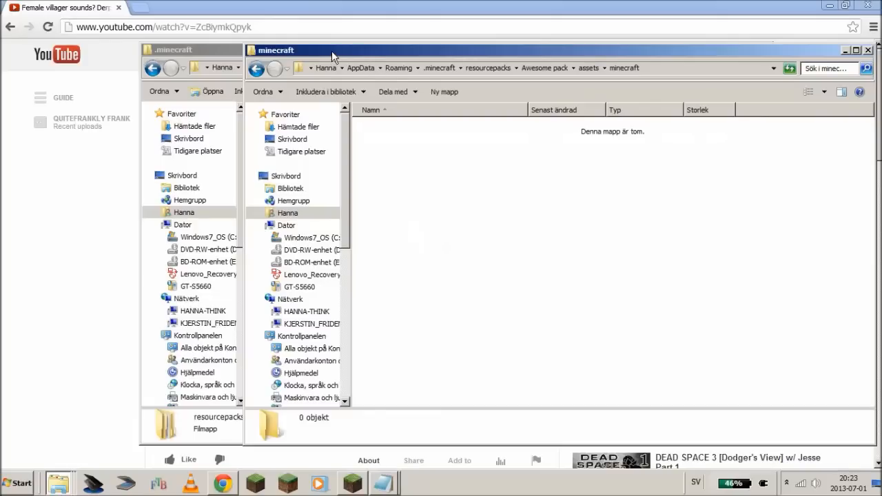
{"action": "mouse_move", "coordinate": [337, 55]}
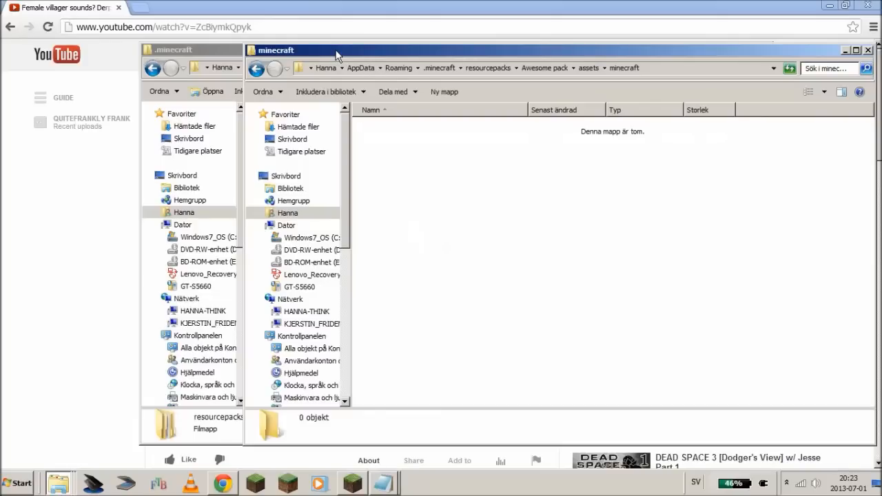
{"action": "mouse_move", "coordinate": [302, 55]}
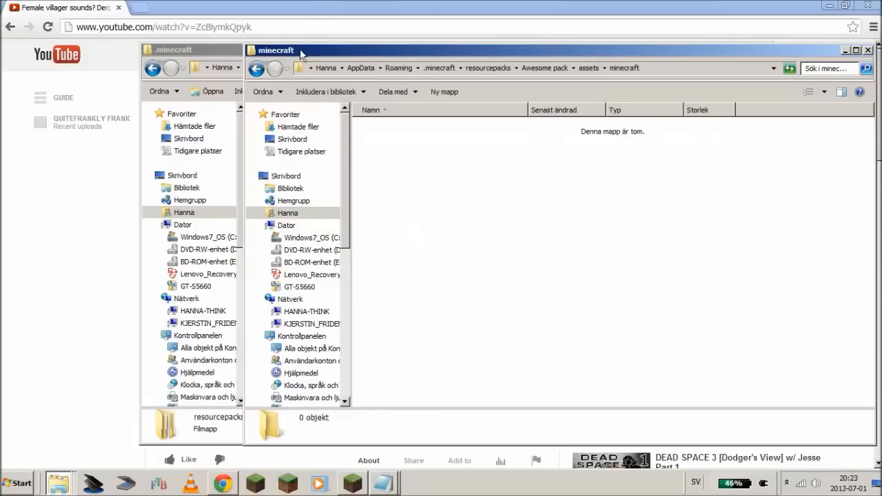
- Open .minecraft's own assets folder and select its icons, lang, music, records and sound folders
{"action": "left_click", "coordinate": [193, 49]}
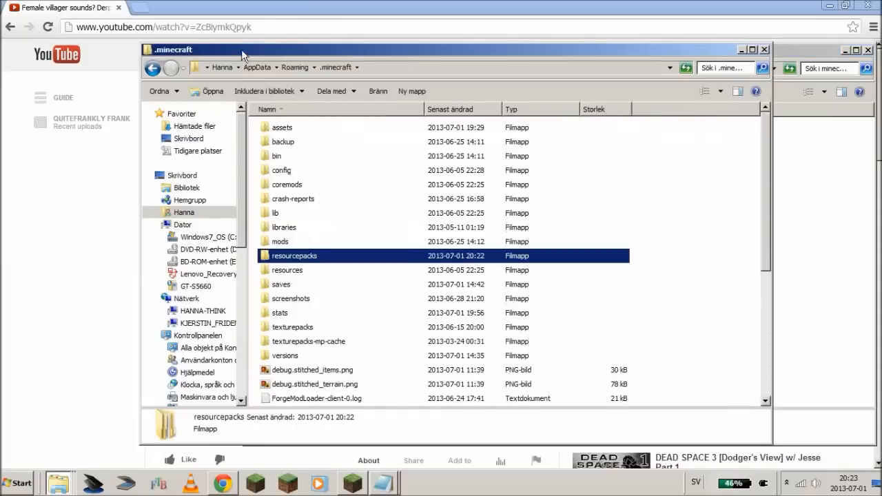
{"action": "double_click", "coordinate": [281, 127]}
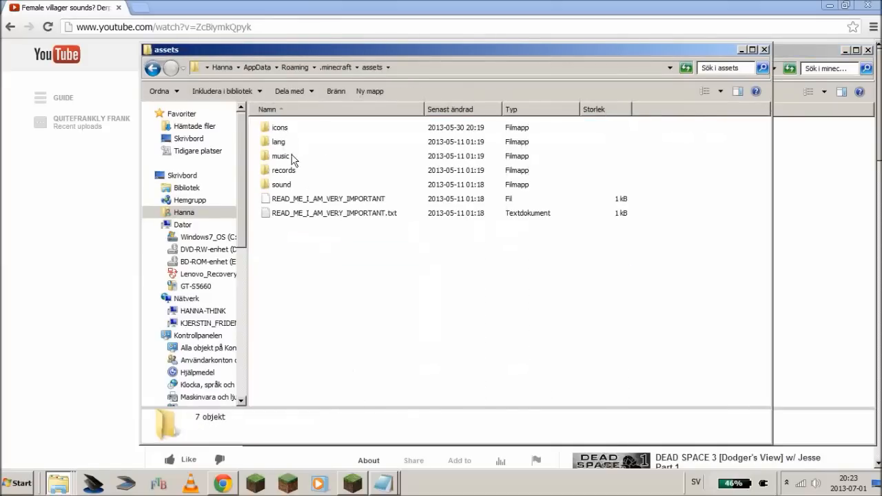
{"action": "left_click", "coordinate": [281, 184]}
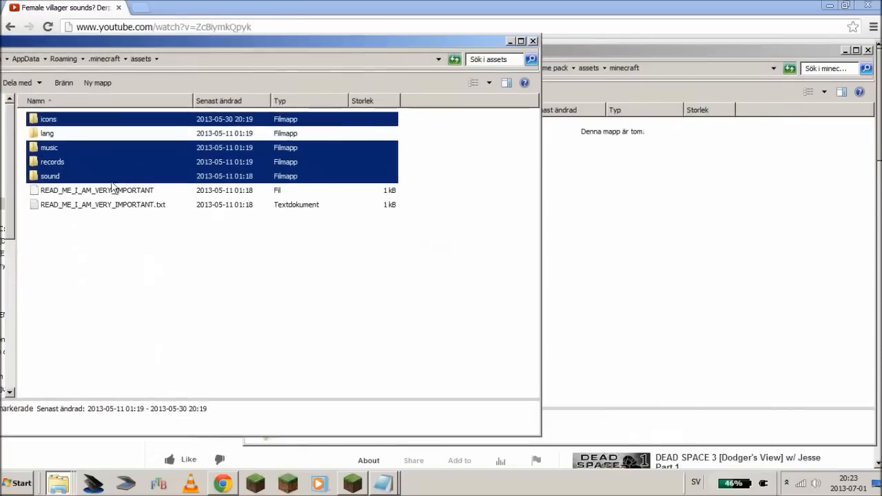
{"action": "mouse_move", "coordinate": [650, 251]}
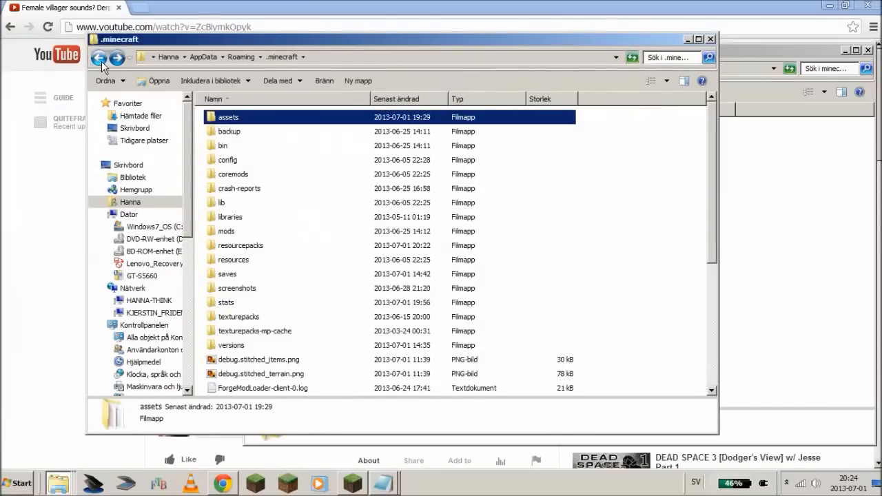
{"action": "mouse_move", "coordinate": [366, 138]}
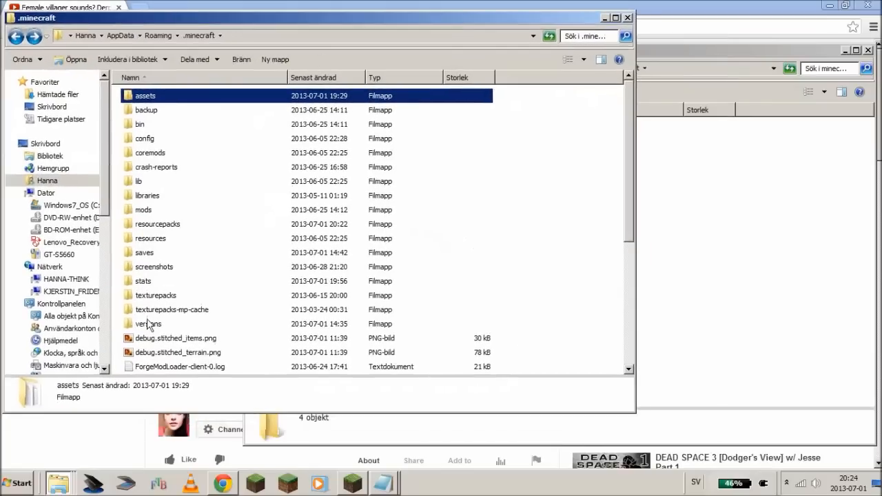
- Open versions/1.6.1 and open 1.6.1.jar as an archive in 7-Zip
{"action": "double_click", "coordinate": [149, 323]}
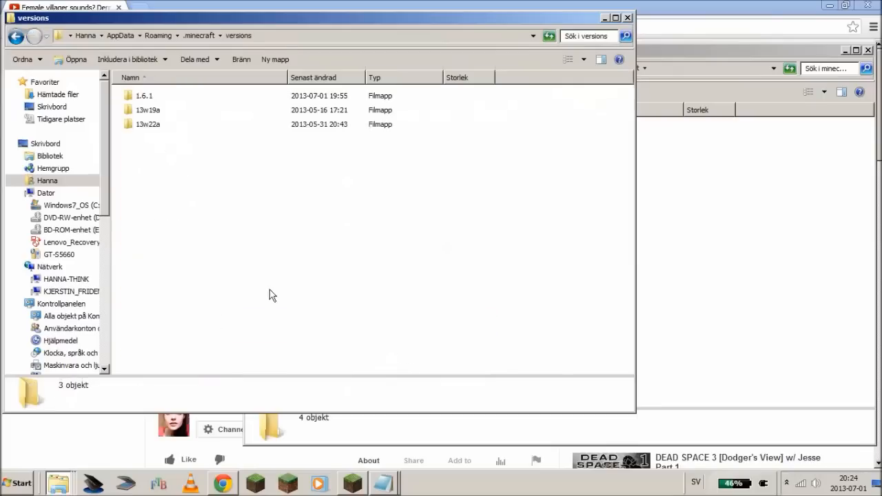
{"action": "left_click", "coordinate": [144, 96]}
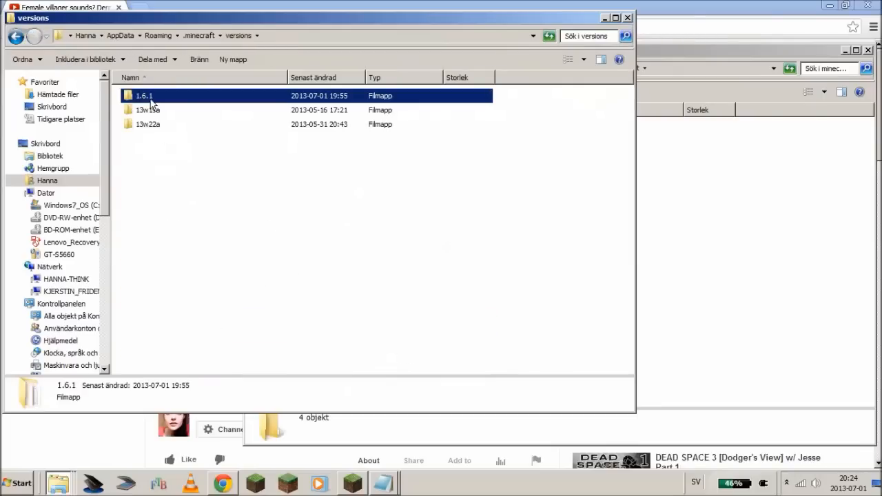
{"action": "double_click", "coordinate": [143, 97]}
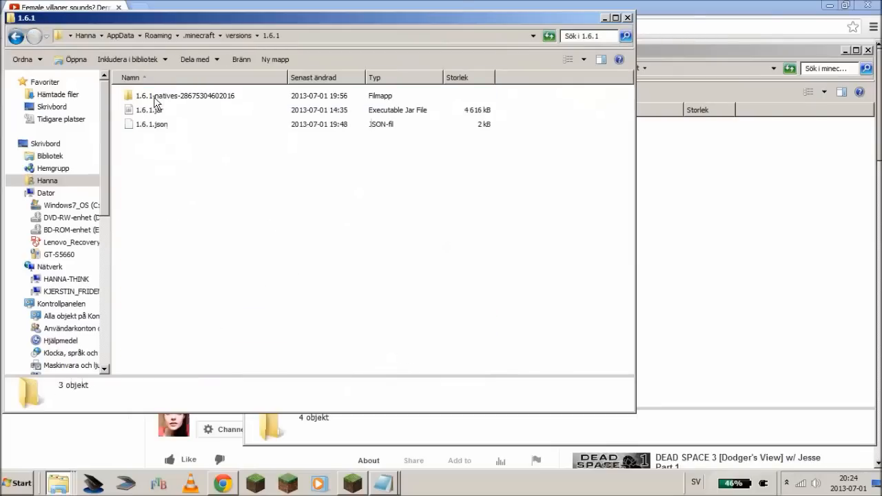
{"action": "left_click", "coordinate": [149, 110]}
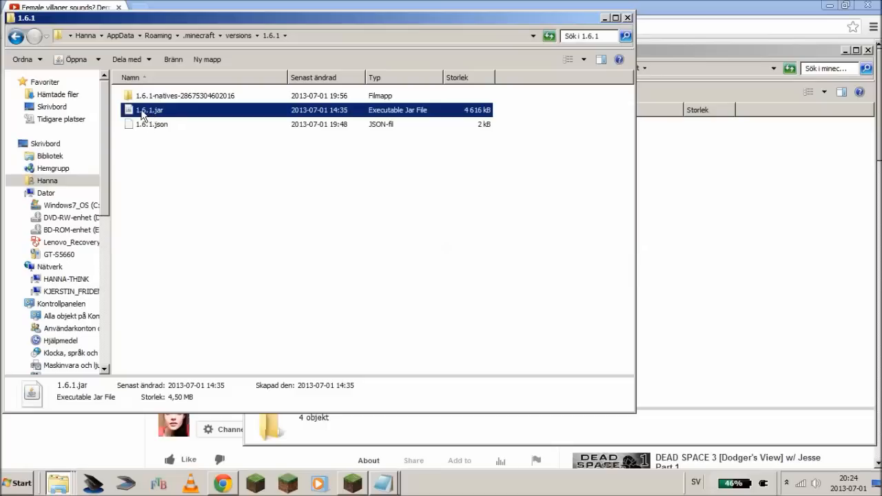
{"action": "right_click", "coordinate": [149, 111]}
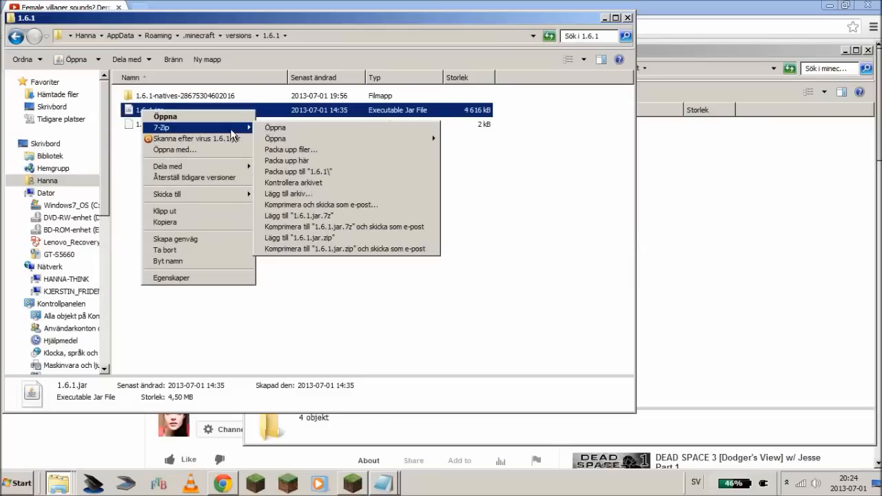
{"action": "mouse_move", "coordinate": [275, 126]}
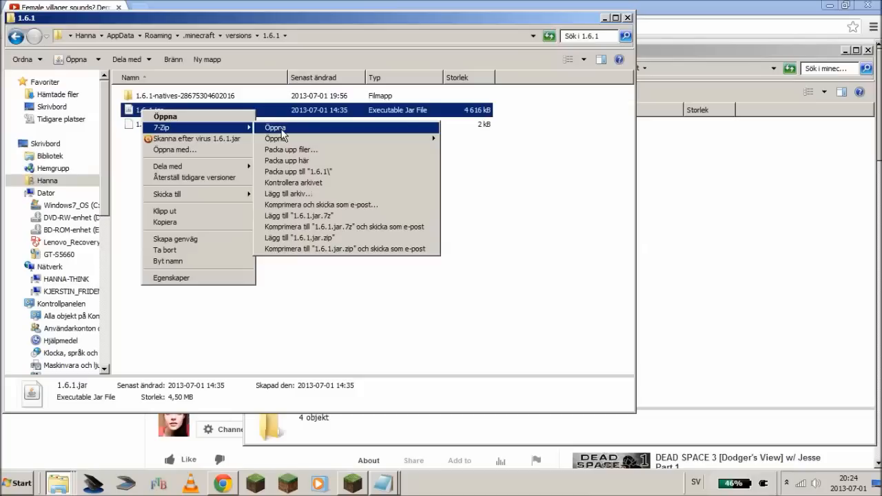
{"action": "left_click", "coordinate": [275, 127]}
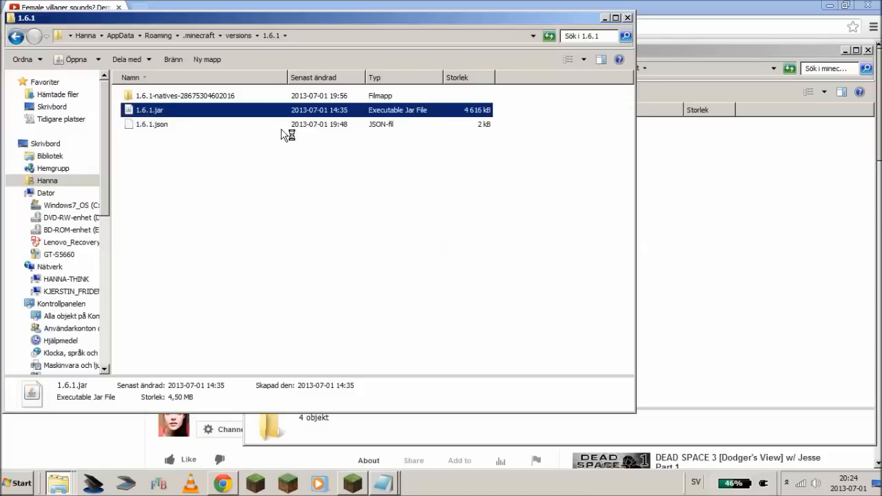
- Browse 1.6.1.jar in 7-Zip to its assets\minecraft folder listing font, lang, texts and textures
{"action": "double_click", "coordinate": [149, 111]}
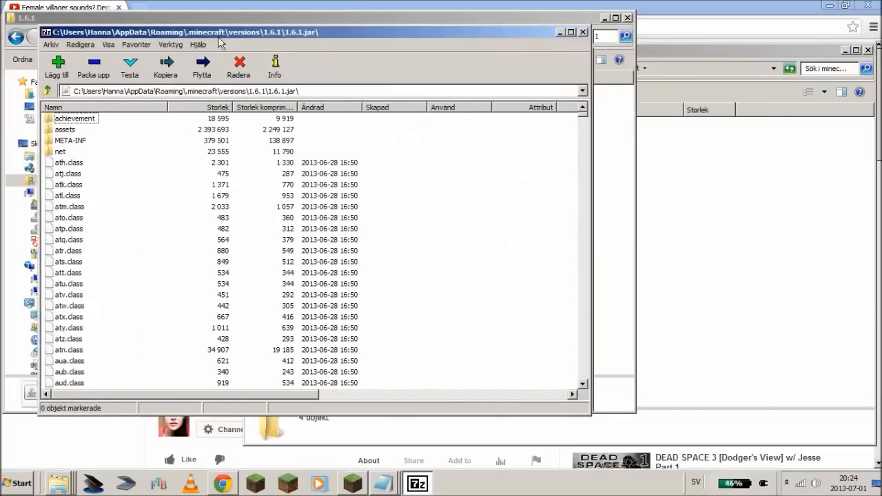
{"action": "double_click", "coordinate": [65, 129]}
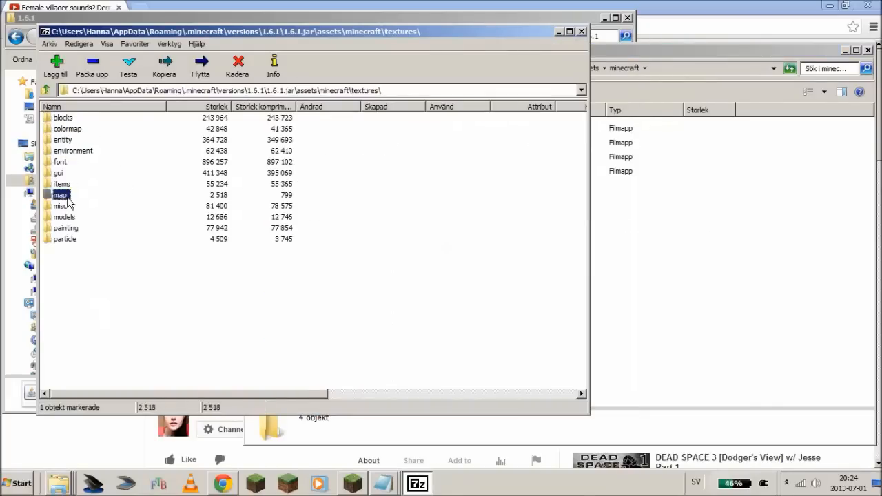
{"action": "double_click", "coordinate": [60, 194]}
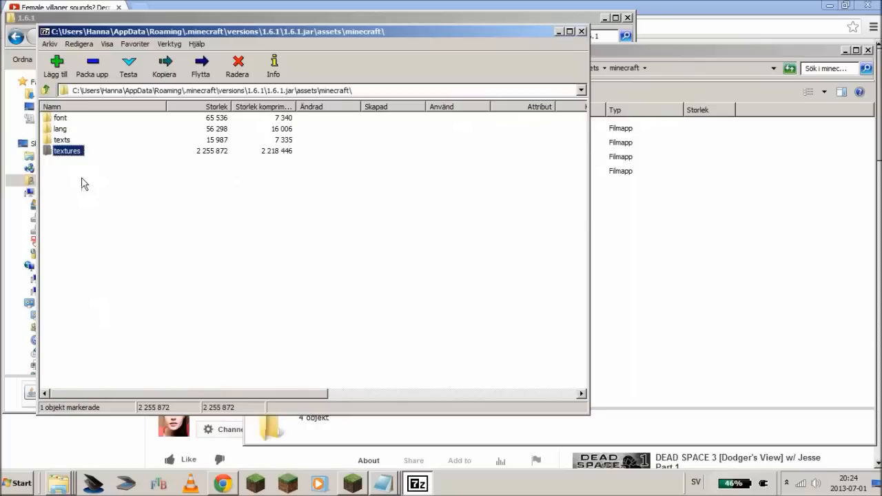
{"action": "double_click", "coordinate": [62, 139]}
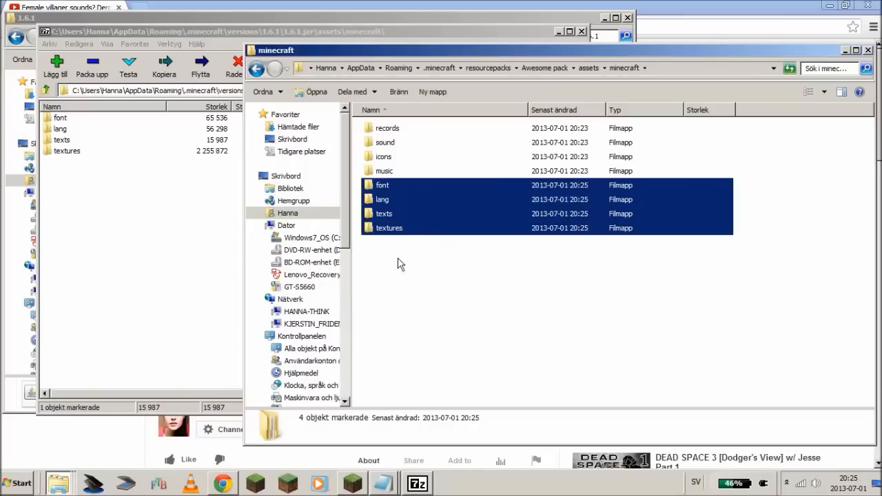
- Check the sound folder among the folders now in Awesome pack's assets/minecraft
{"action": "left_click", "coordinate": [384, 142]}
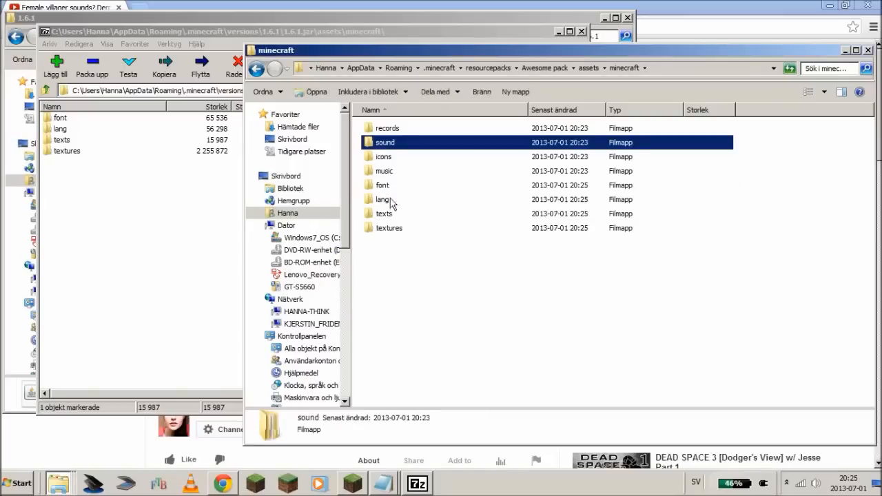
{"action": "mouse_move", "coordinate": [393, 233]}
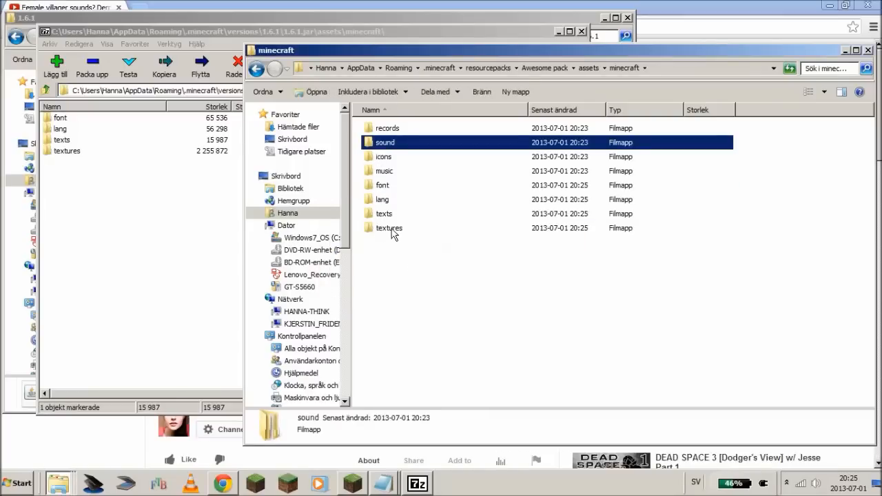
{"action": "mouse_move", "coordinate": [409, 261]}
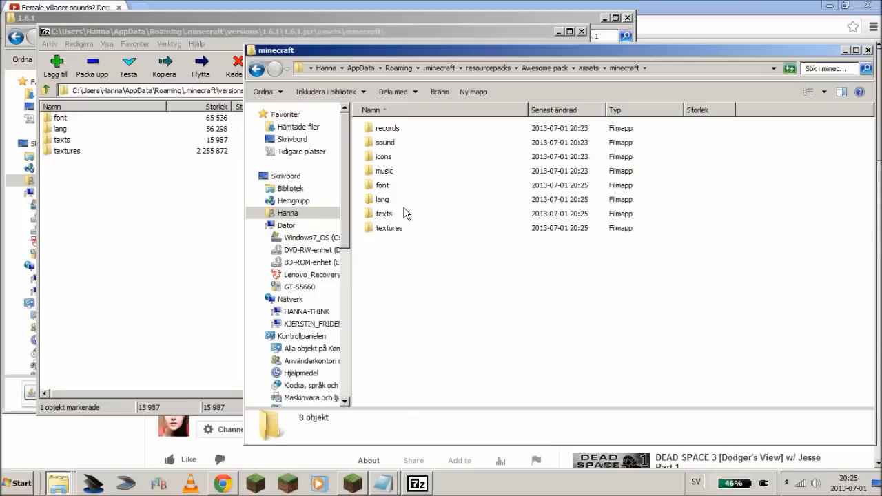
{"action": "mouse_move", "coordinate": [403, 267]}
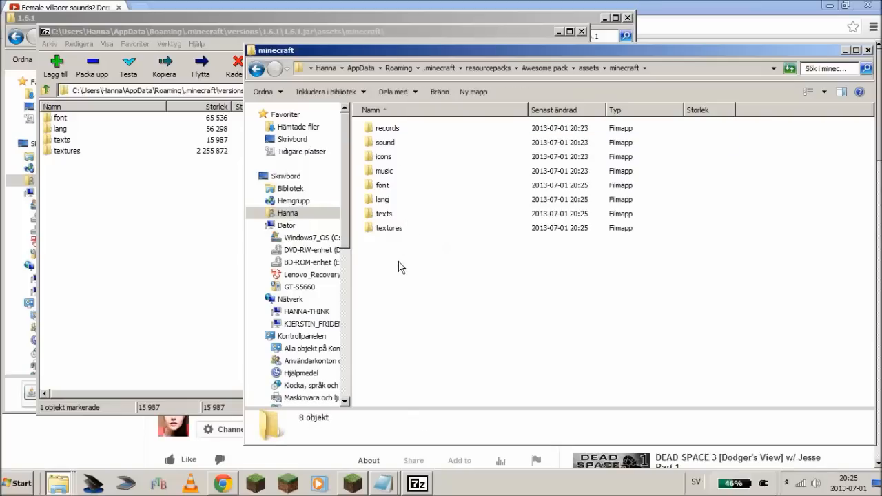
{"action": "mouse_move", "coordinate": [577, 210]}
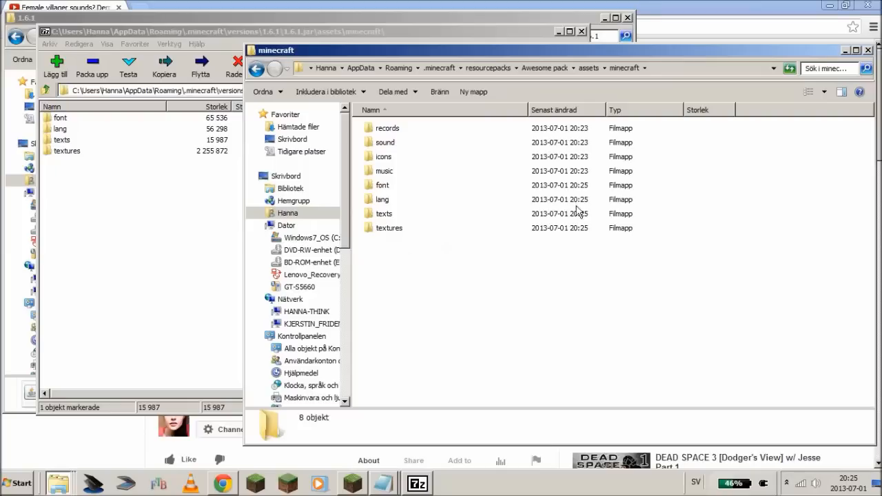
{"action": "mouse_move", "coordinate": [353, 209]}
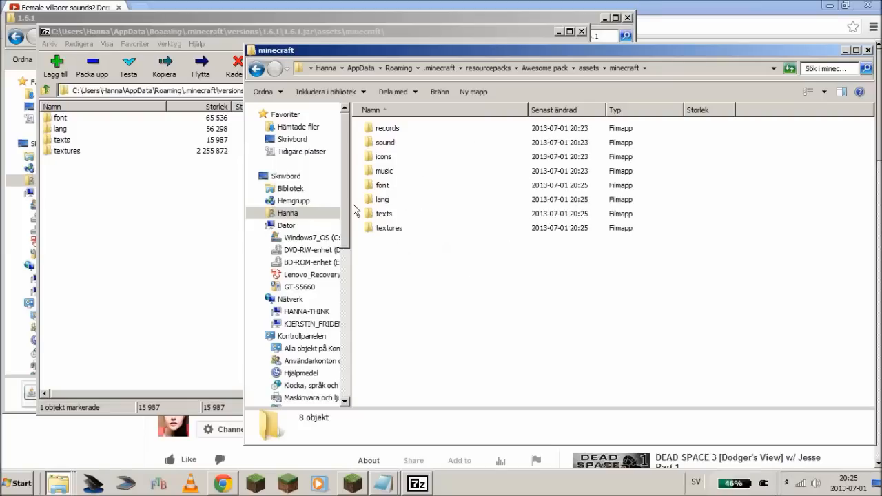
{"action": "mouse_move", "coordinate": [398, 195]}
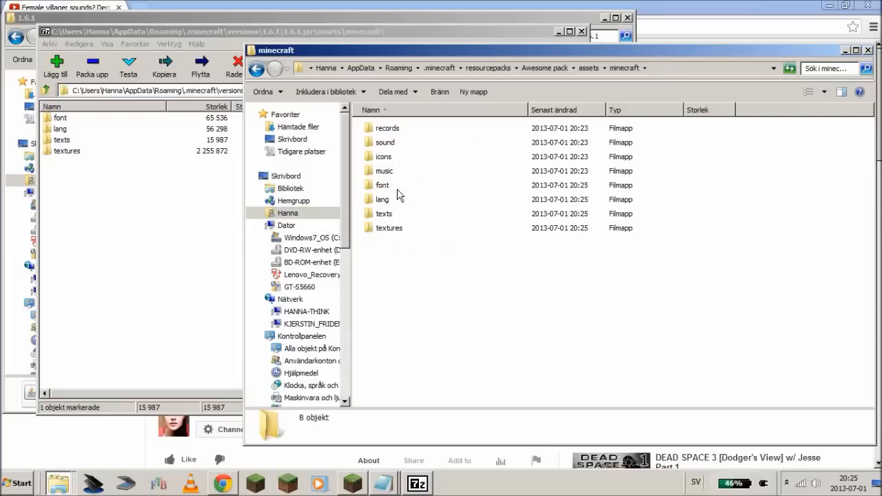
{"action": "mouse_move", "coordinate": [427, 286]}
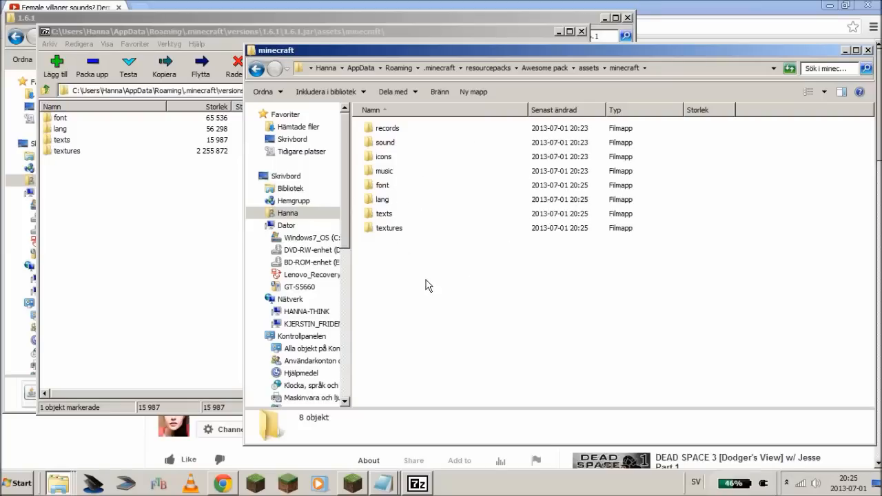
- Go back up to the resourcepacks folder and switch over to the running Minecraft game
{"action": "left_click", "coordinate": [256, 69]}
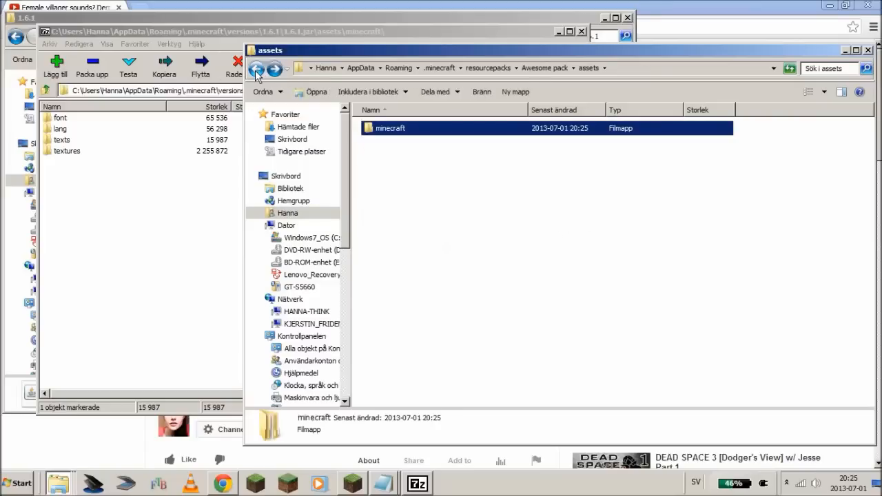
{"action": "left_click", "coordinate": [256, 69]}
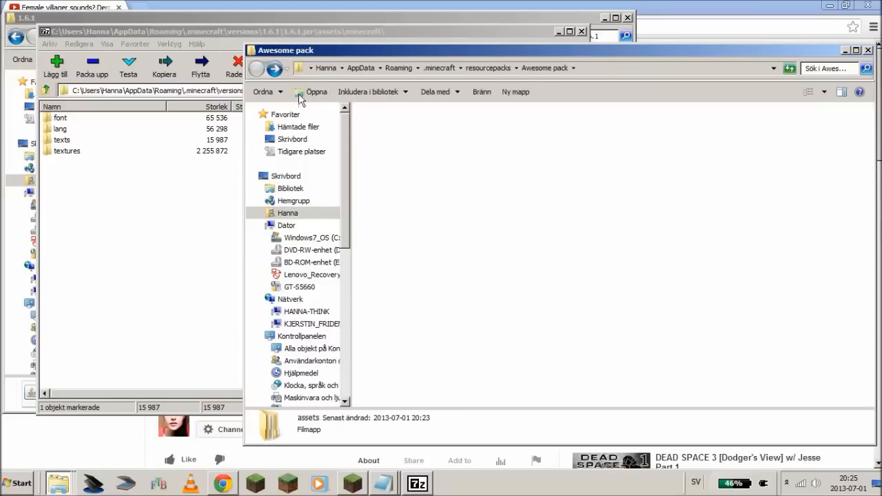
{"action": "left_click", "coordinate": [488, 68]}
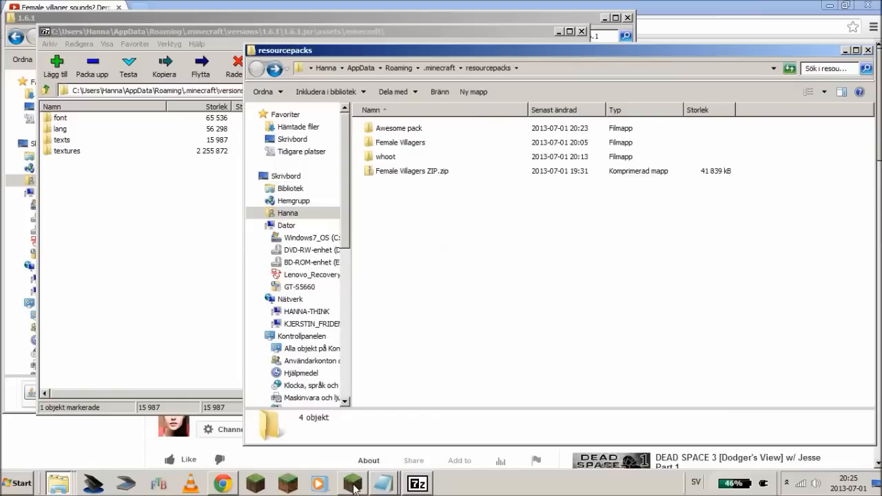
{"action": "left_click", "coordinate": [351, 482]}
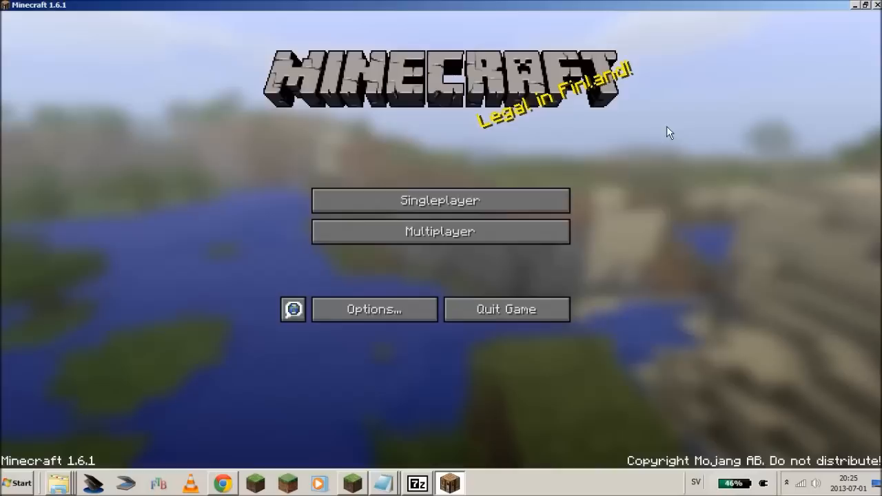
- Activate Awesome pack through Options > Resource Packs and confirm back to the title screen
{"action": "left_click", "coordinate": [375, 308]}
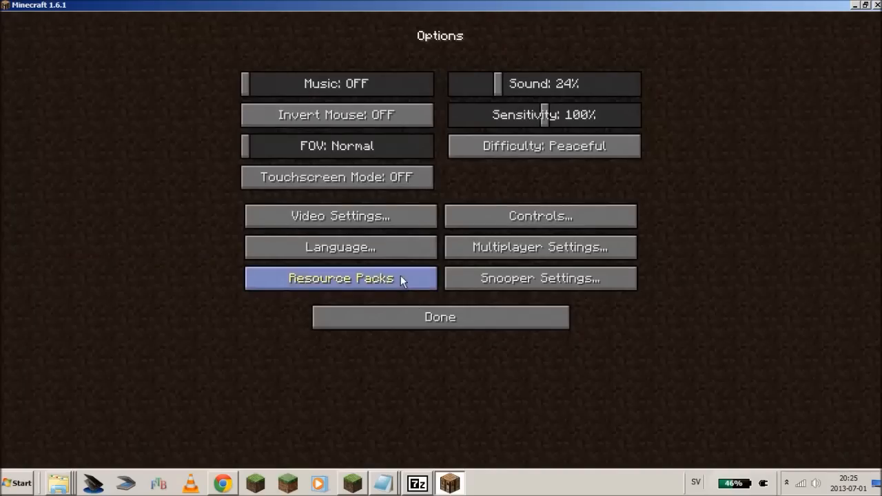
{"action": "left_click", "coordinate": [338, 278]}
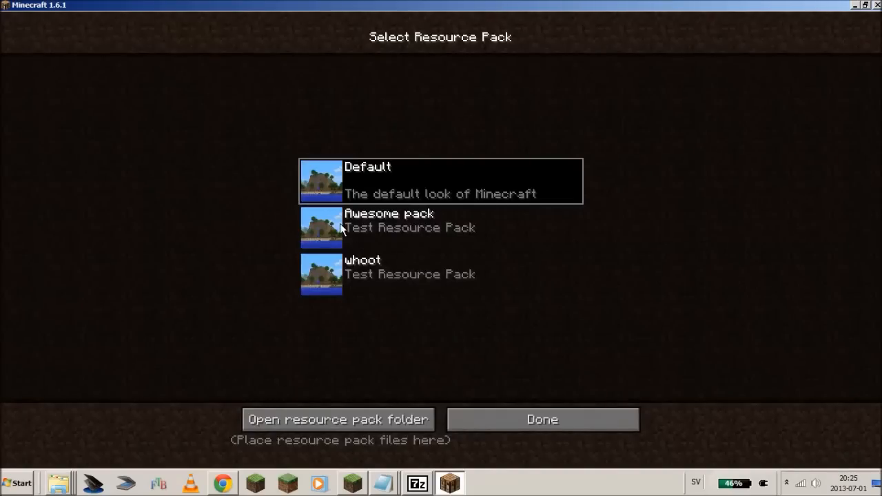
{"action": "mouse_move", "coordinate": [458, 227]}
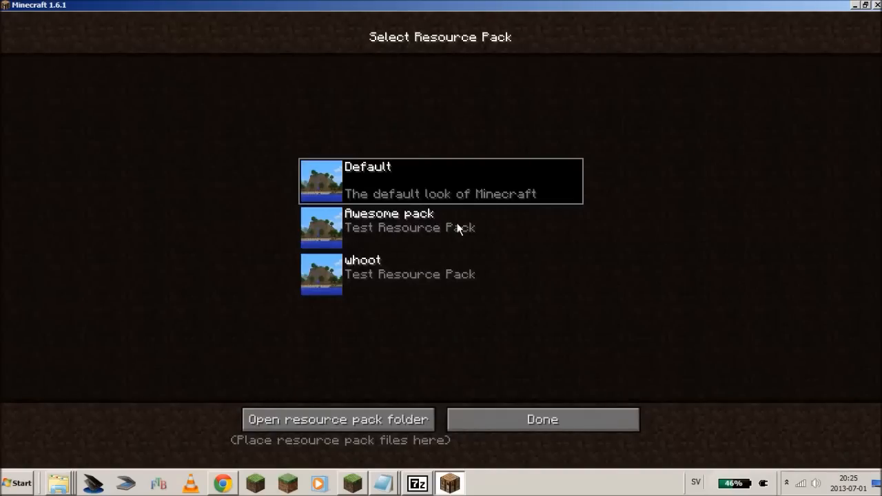
{"action": "left_click", "coordinate": [439, 228]}
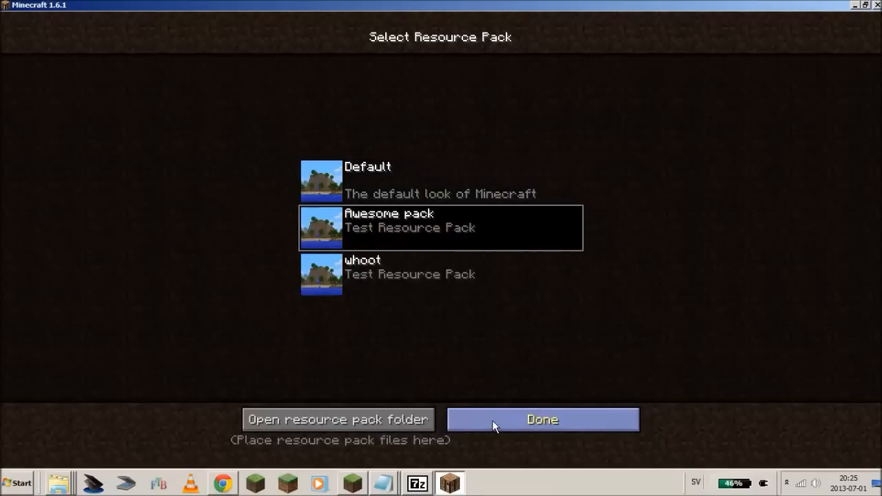
{"action": "left_click", "coordinate": [542, 419]}
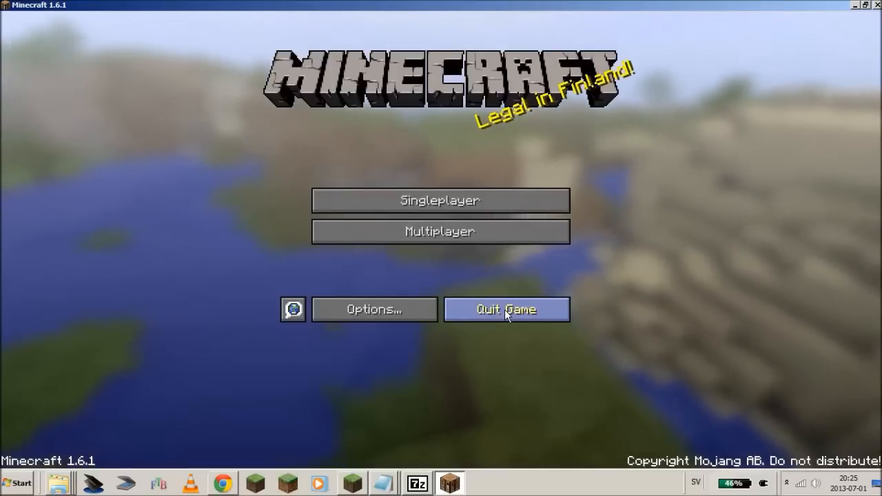
{"action": "mouse_move", "coordinate": [429, 364]}
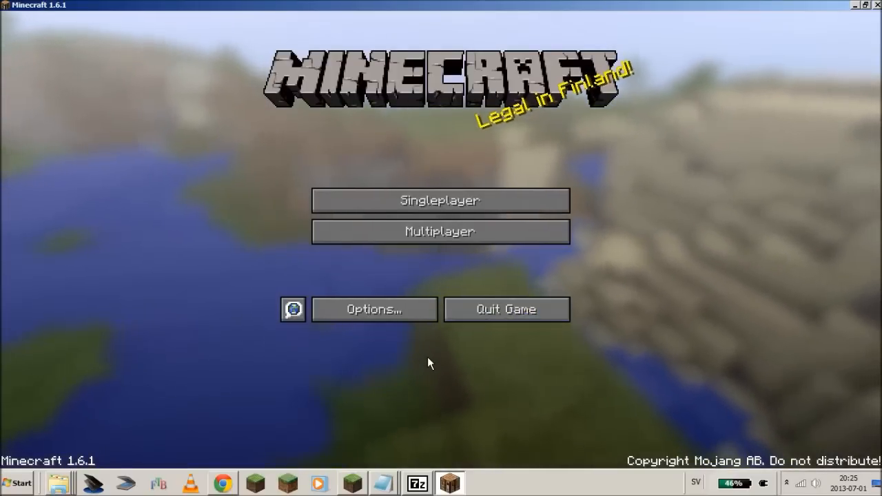